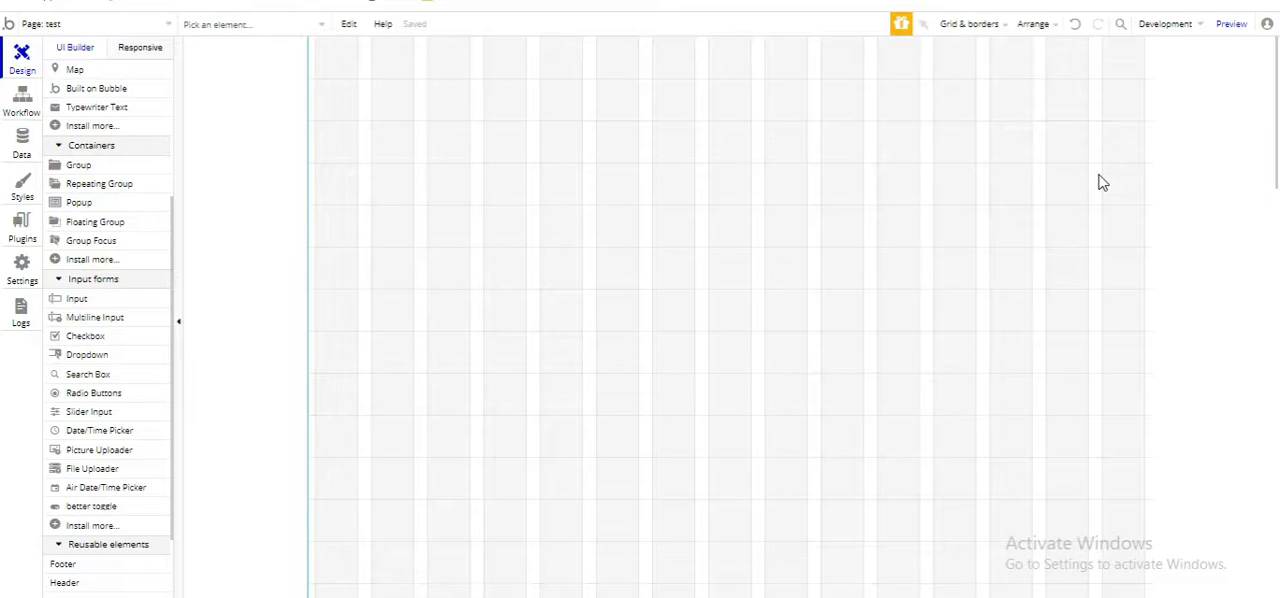
pyautogui.moveTo(508, 204)
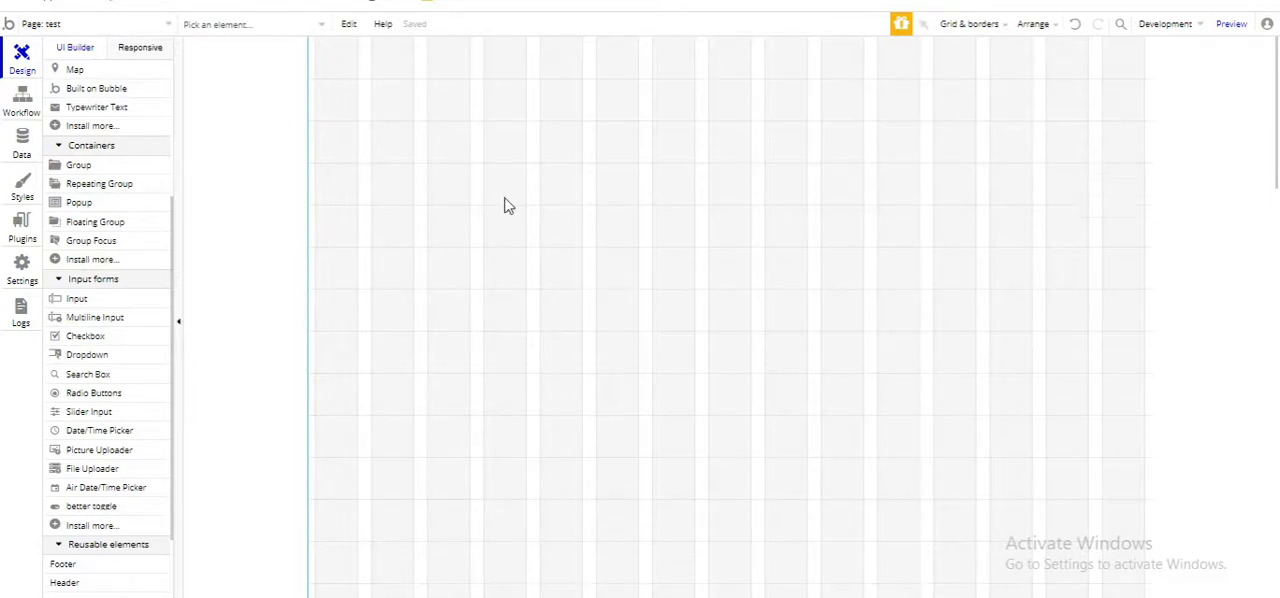
# Scroll the element palette to Input forms to reach the Air Date/Time Picker
pyautogui.scroll(3)
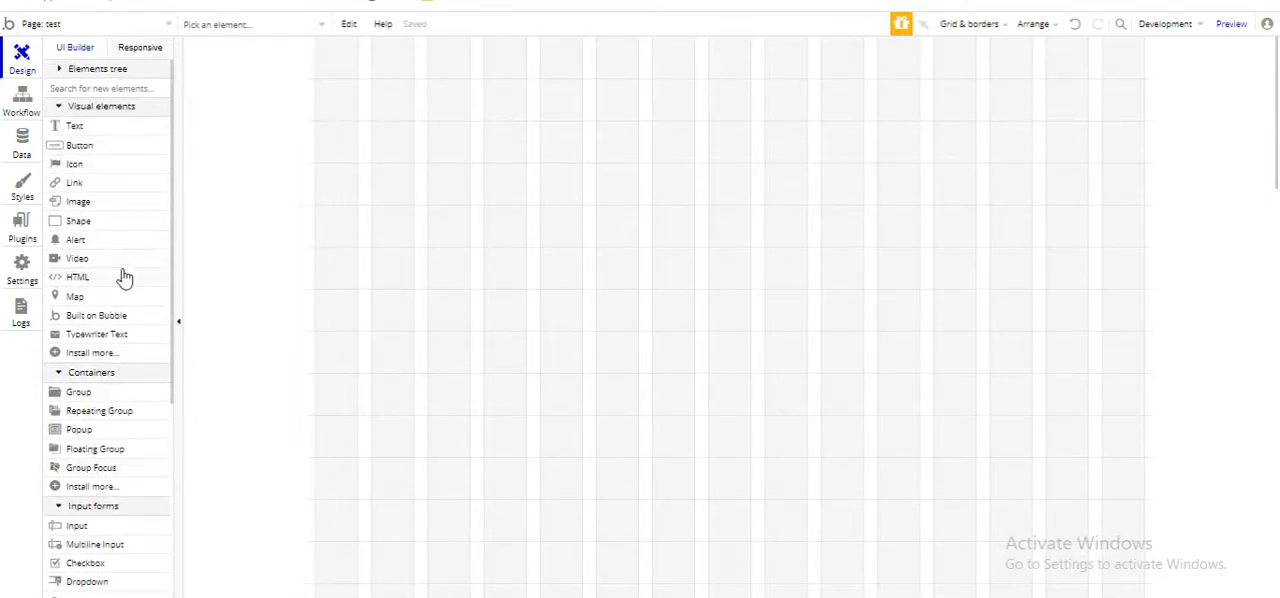
pyautogui.scroll(-3)
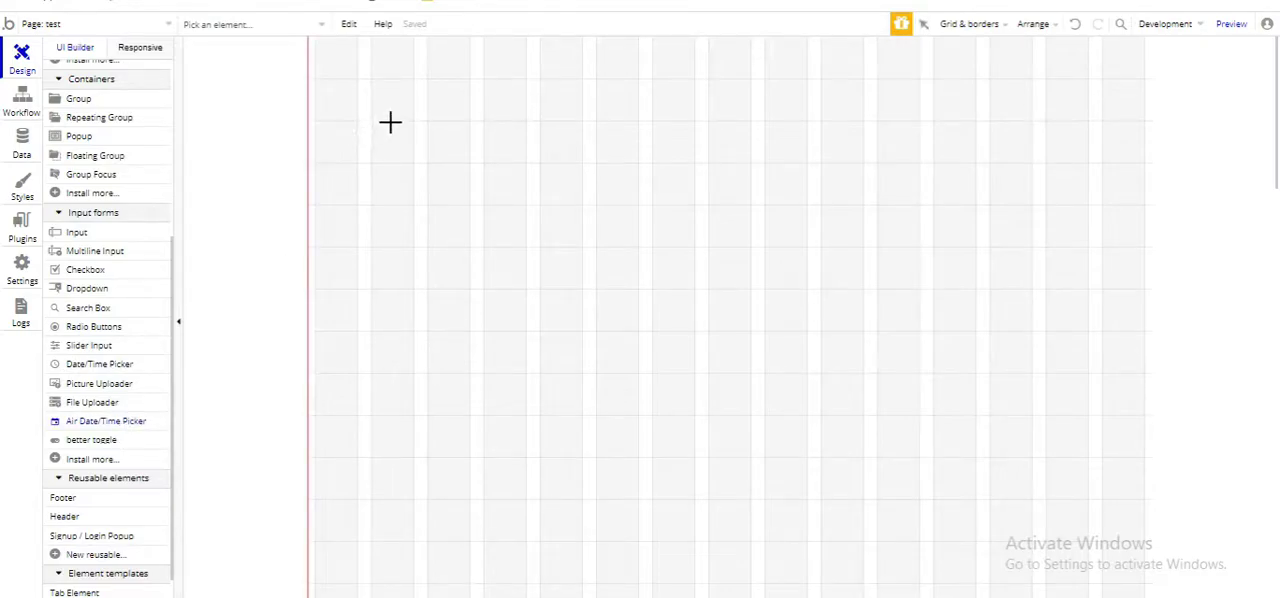
# Draw the Air Date/Time Picker top-left and set its placeholder to 'Date of birth'
pyautogui.moveTo(390, 122); pyautogui.dragTo(622, 168)
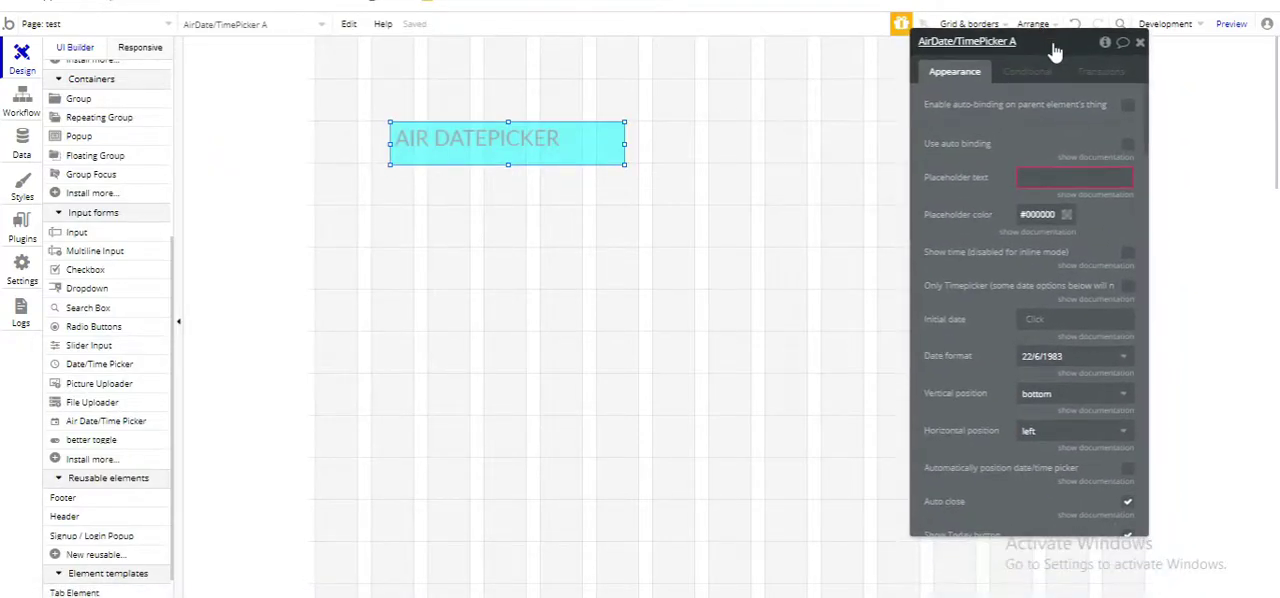
pyautogui.click(1076, 178)
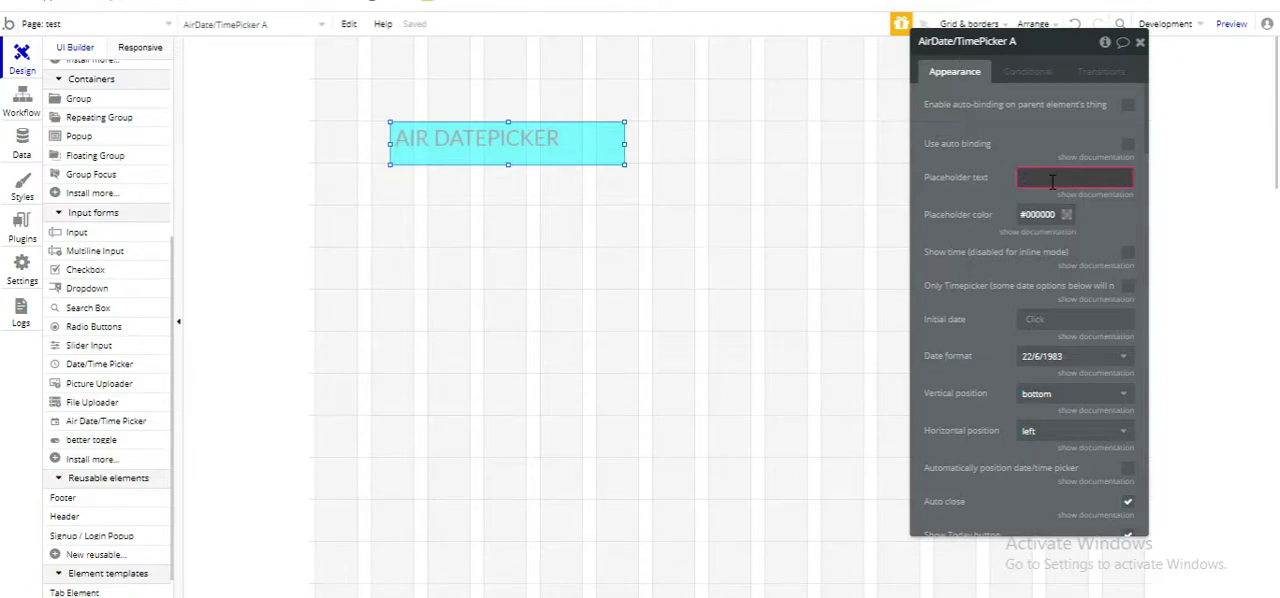
pyautogui.write('D')
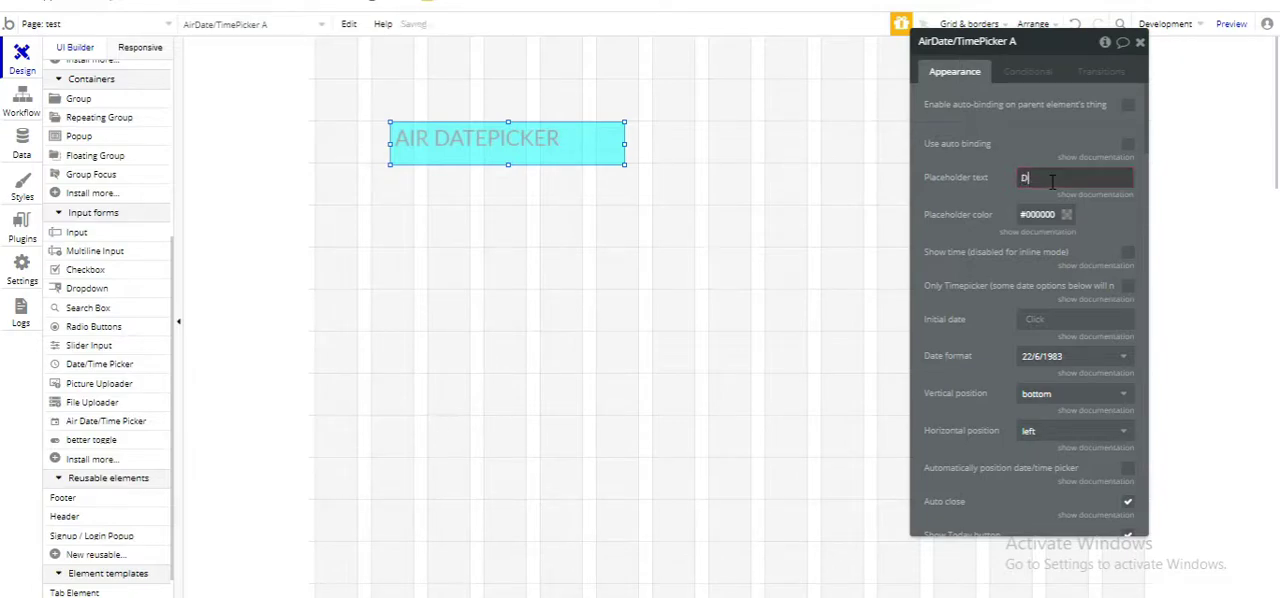
pyautogui.write('Date of birth')
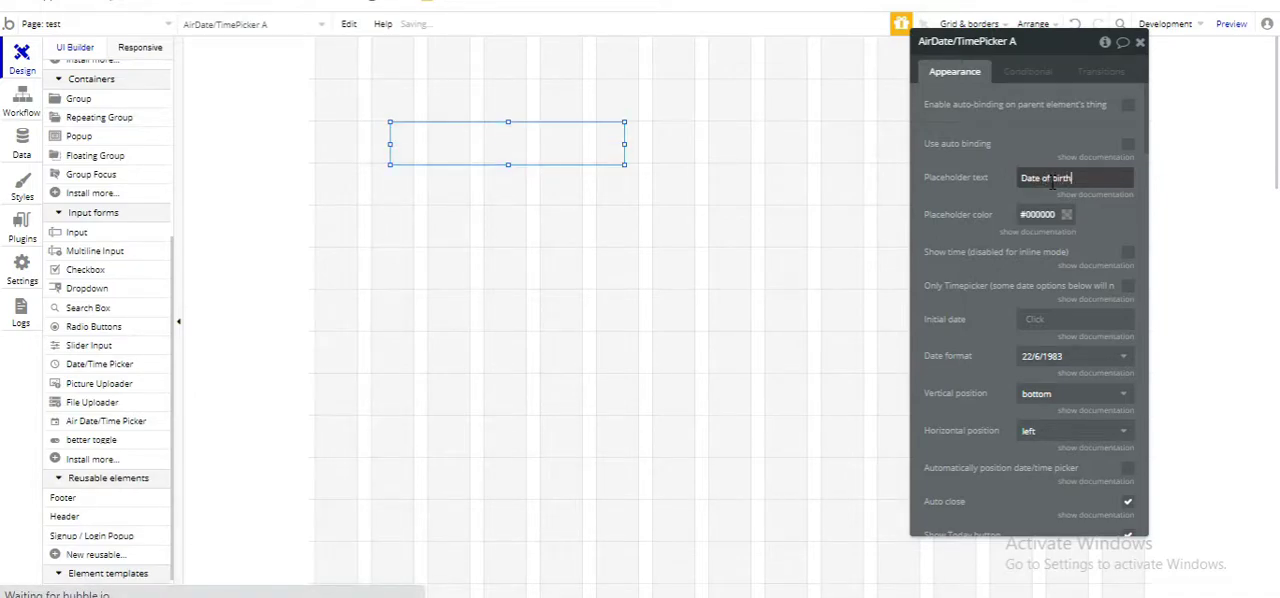
pyautogui.click(1140, 42)
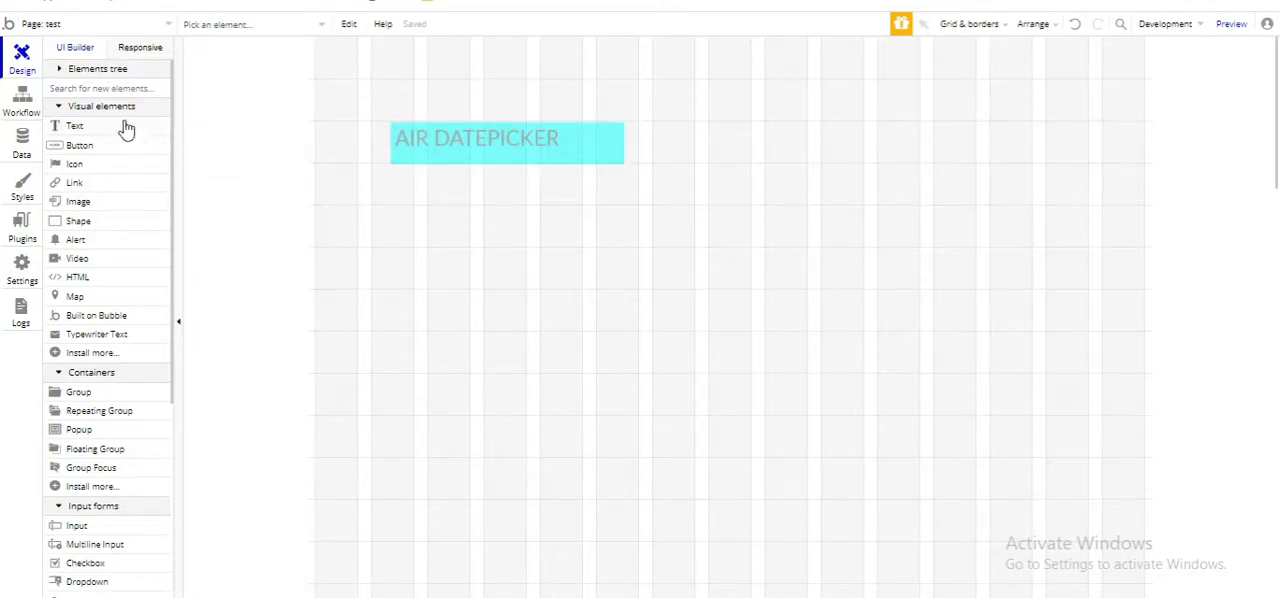
pyautogui.moveTo(112, 132)
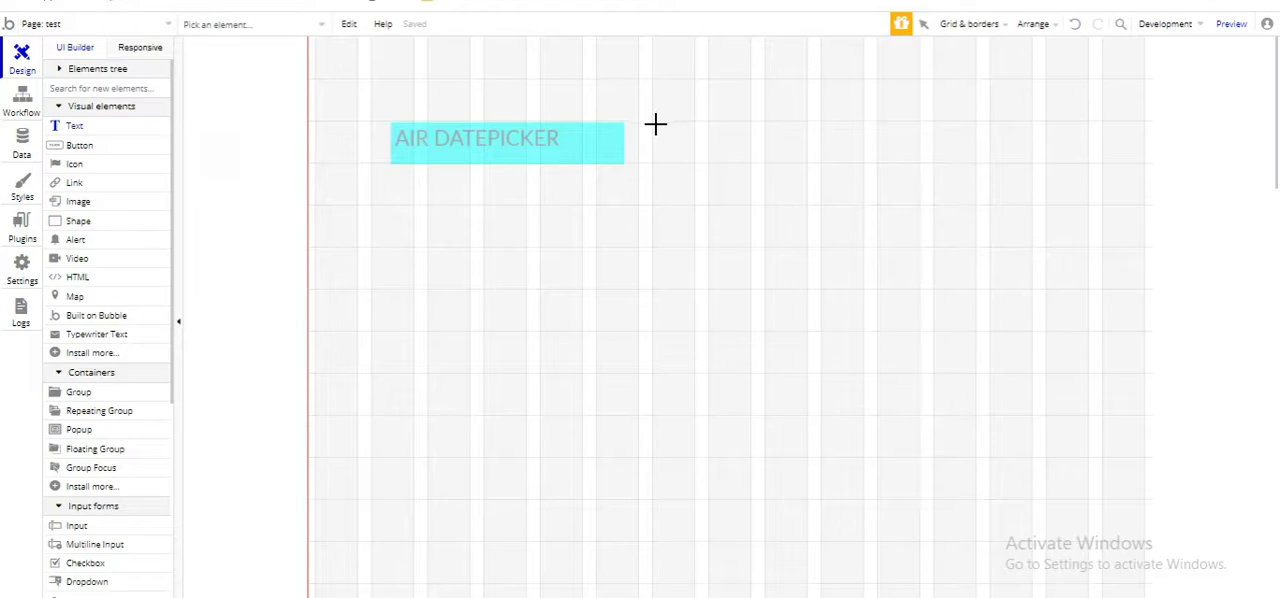
# Draw a Text element beside the picker reading 'AGE:'
pyautogui.moveTo(656, 124); pyautogui.dragTo(812, 160)
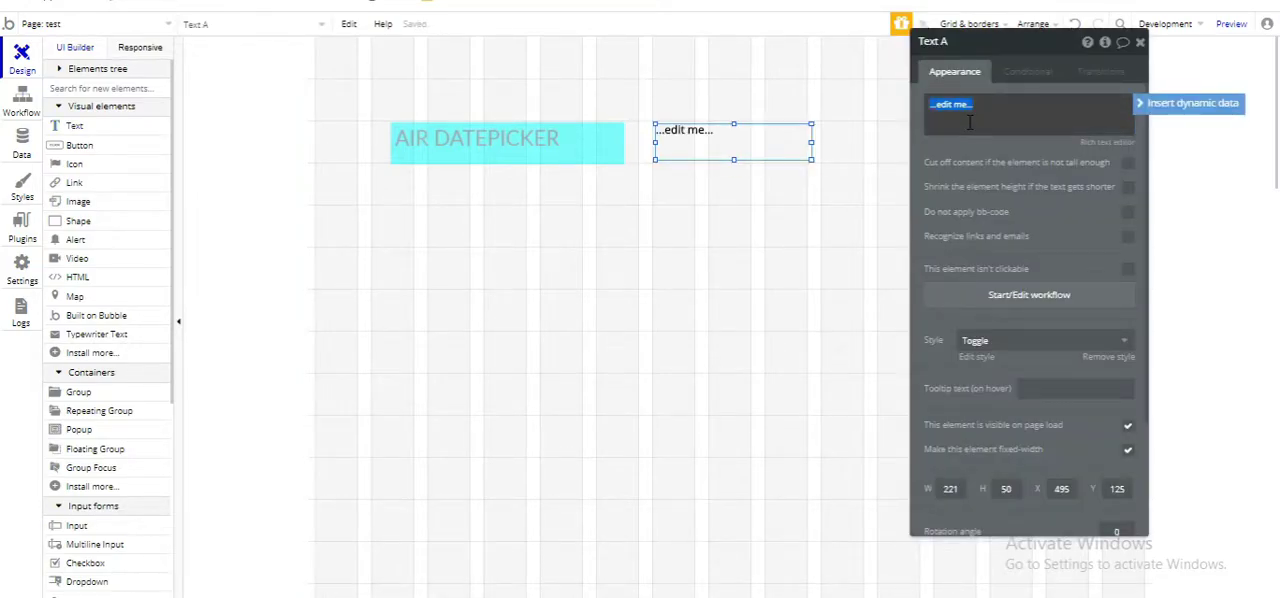
pyautogui.write('AGE')
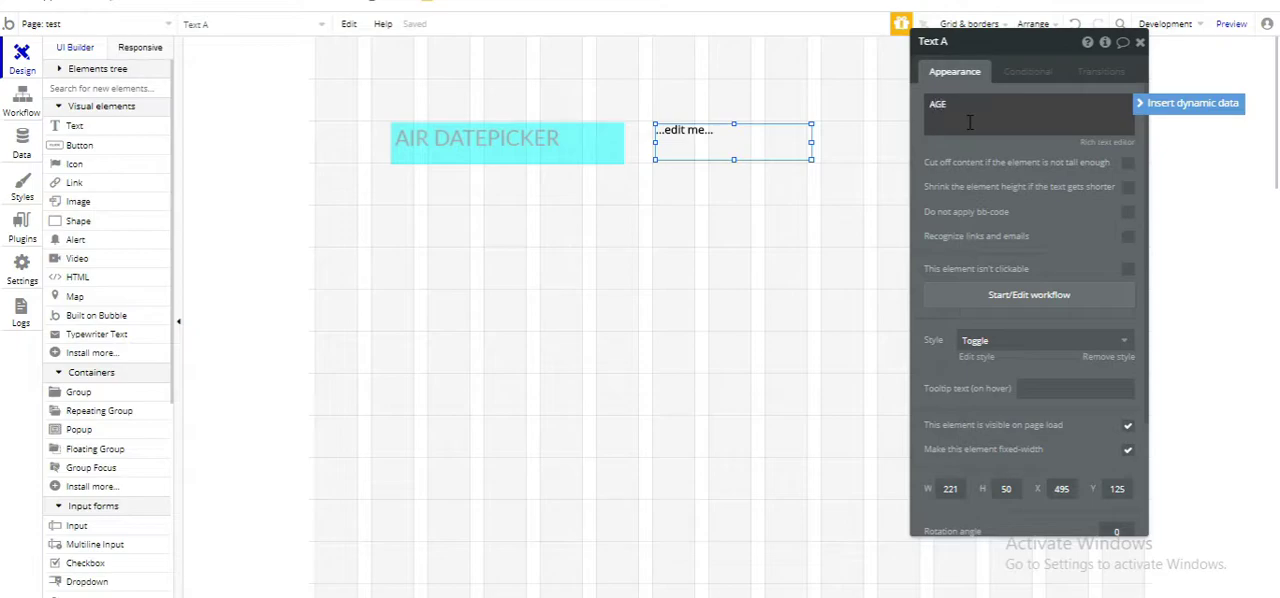
pyautogui.write('AGE')
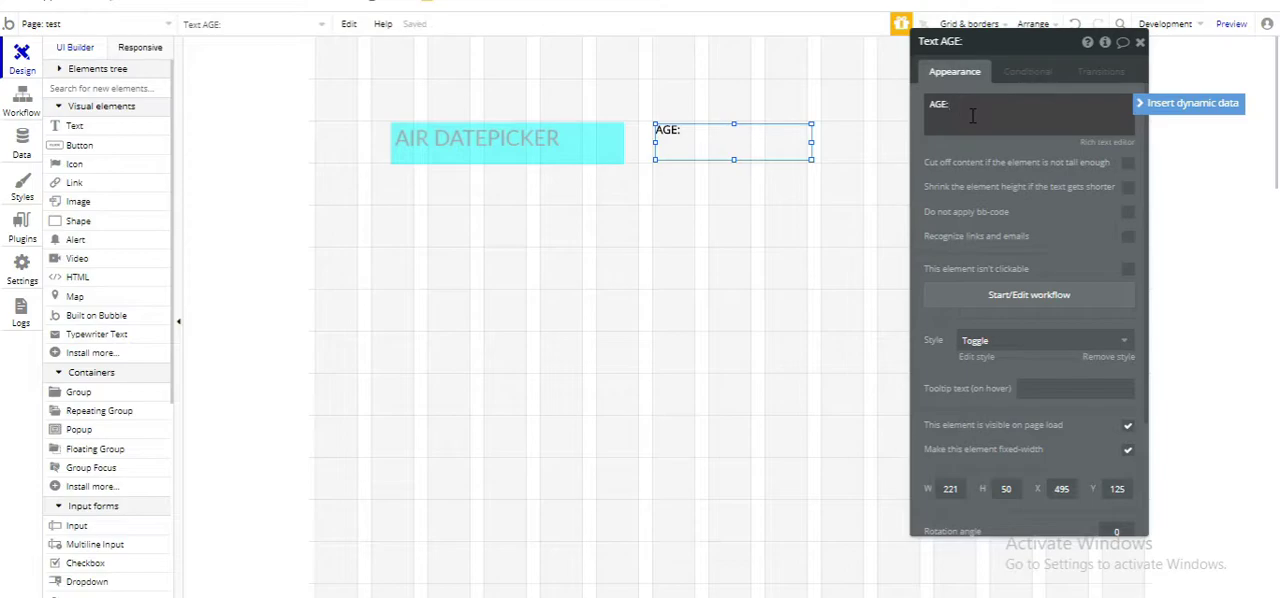
# Insert dynamic data after 'AGE:' giving Current date/time extracted as year
pyautogui.click(1188, 104)
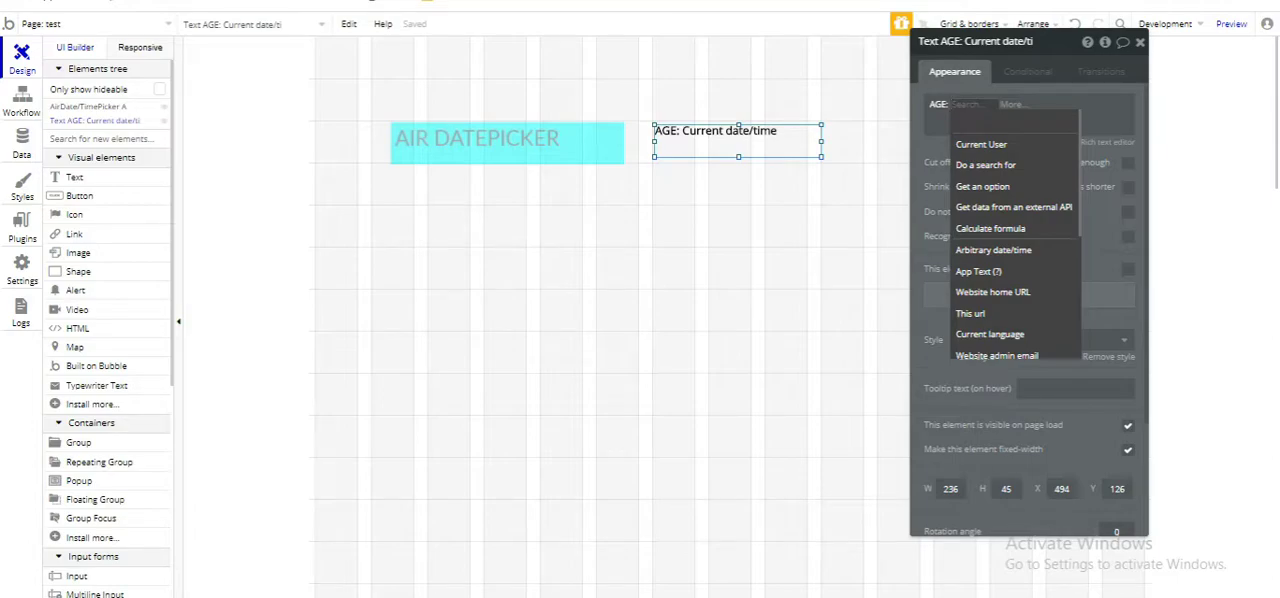
pyautogui.click(970, 104)
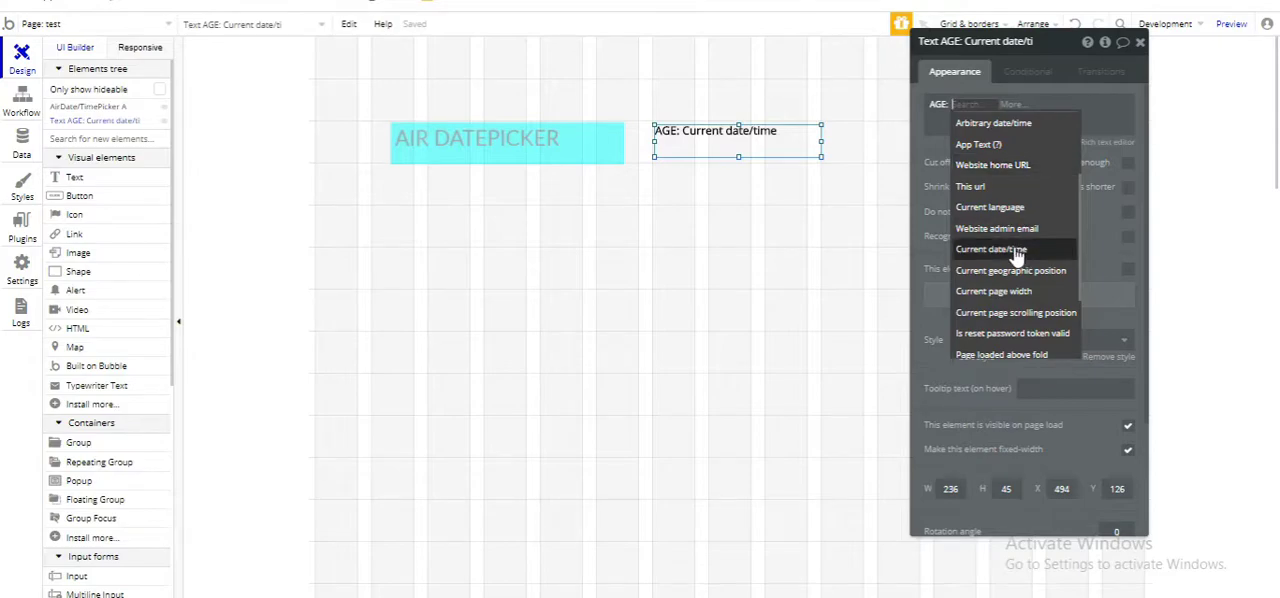
pyautogui.click(990, 248)
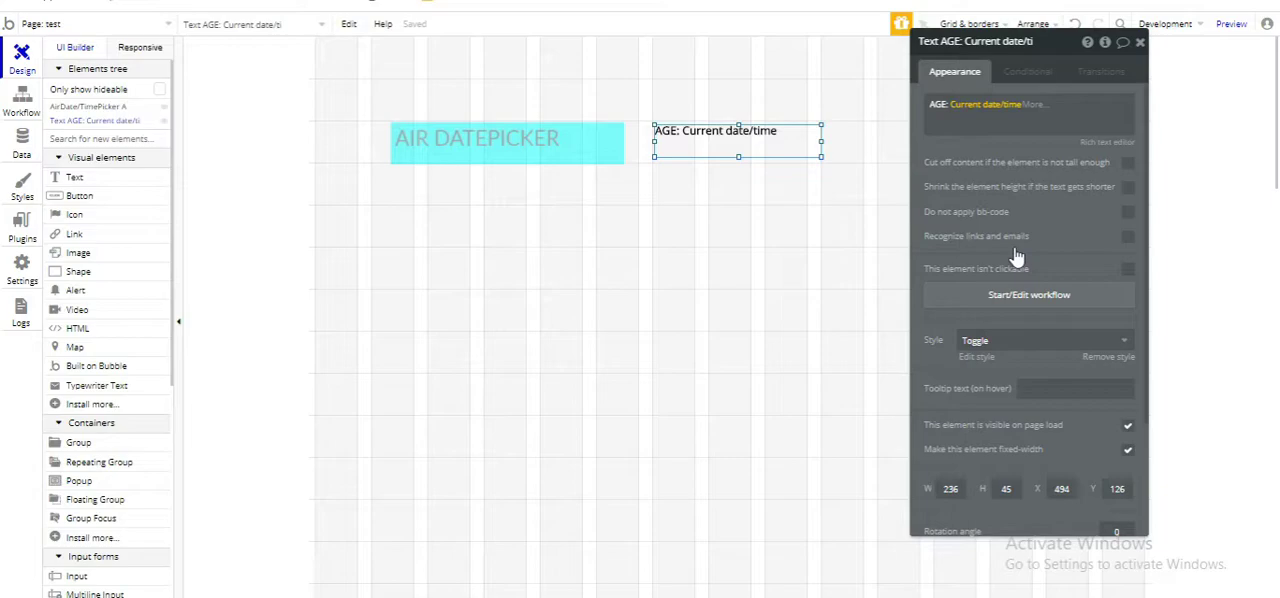
pyautogui.click(1040, 104)
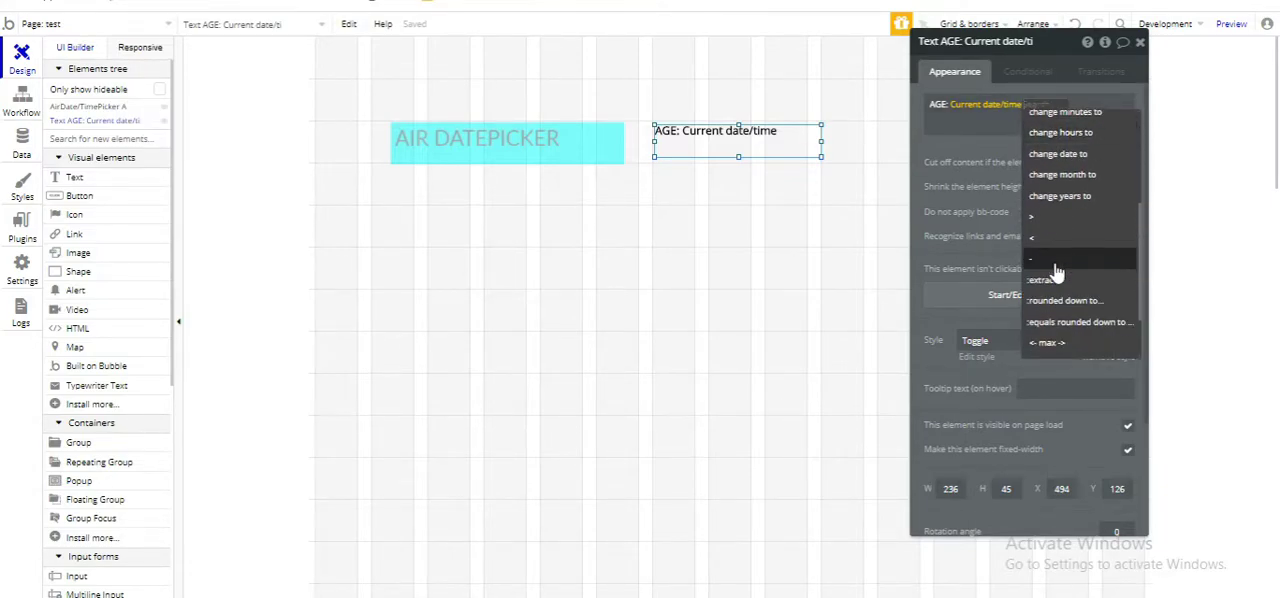
pyautogui.click(1040, 280)
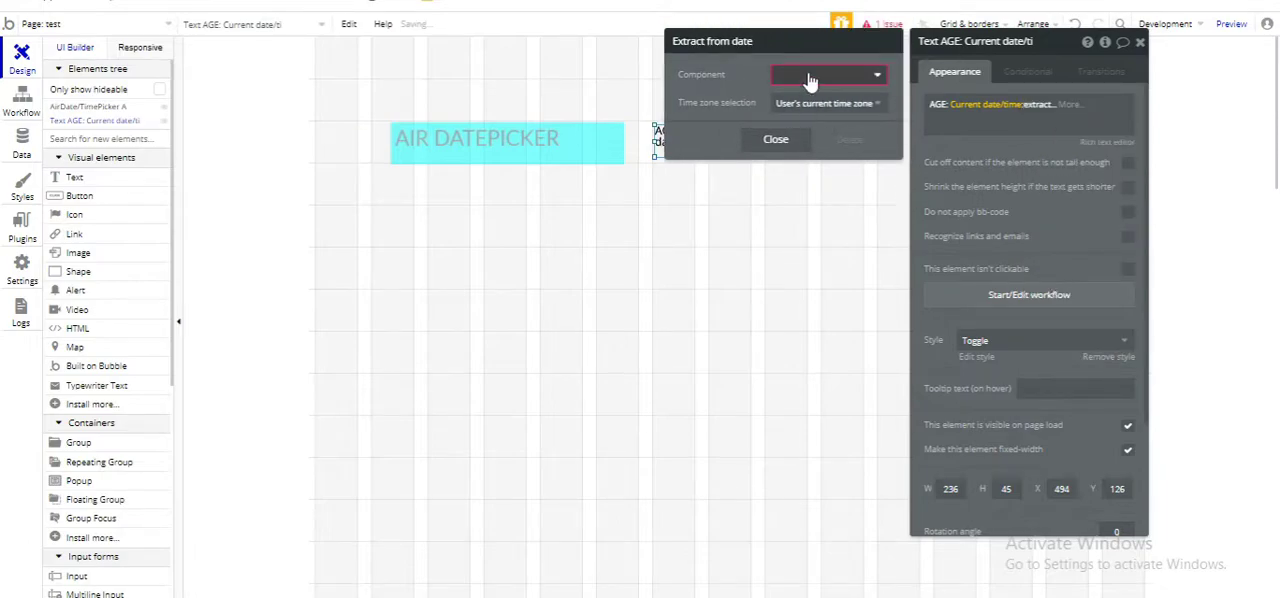
pyautogui.click(824, 74)
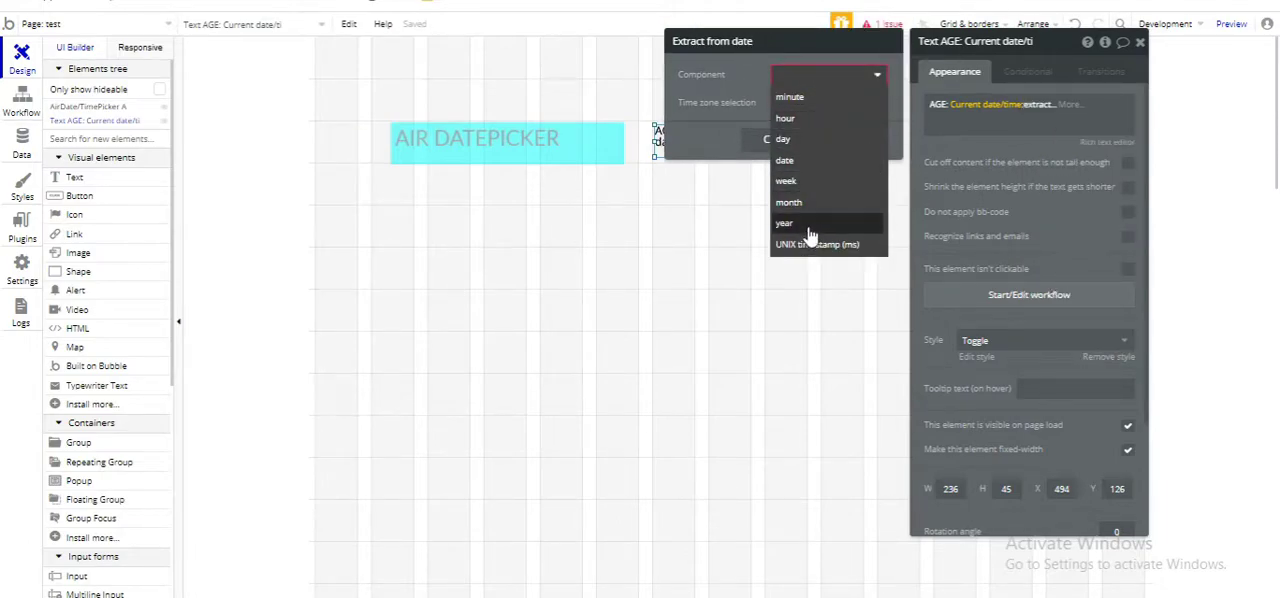
pyautogui.click(784, 222)
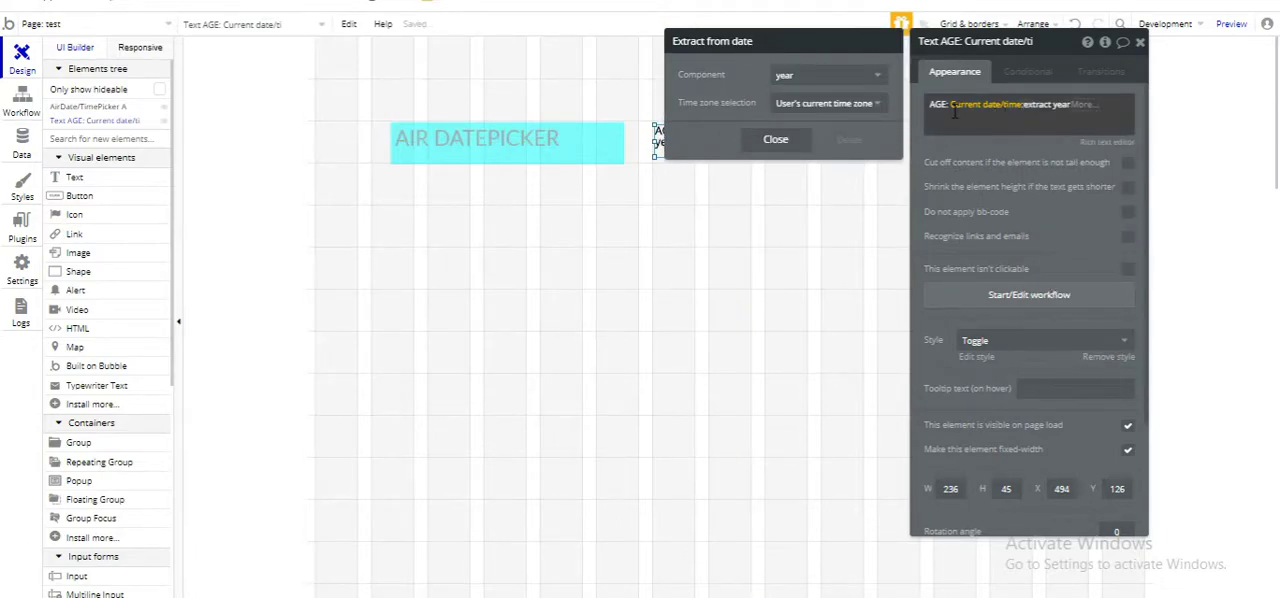
pyautogui.moveTo(1088, 110)
pyautogui.write(' -')
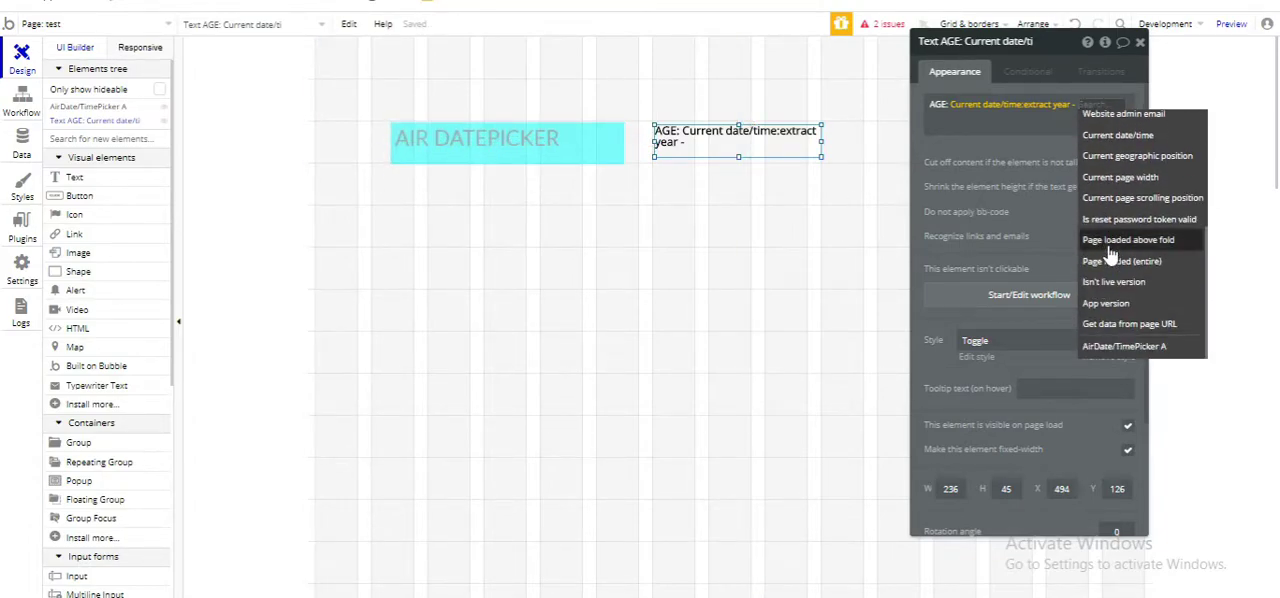
# Subtract AirDate/TimePicker A's value extracted as year, then close the properties
pyautogui.click(1124, 344)
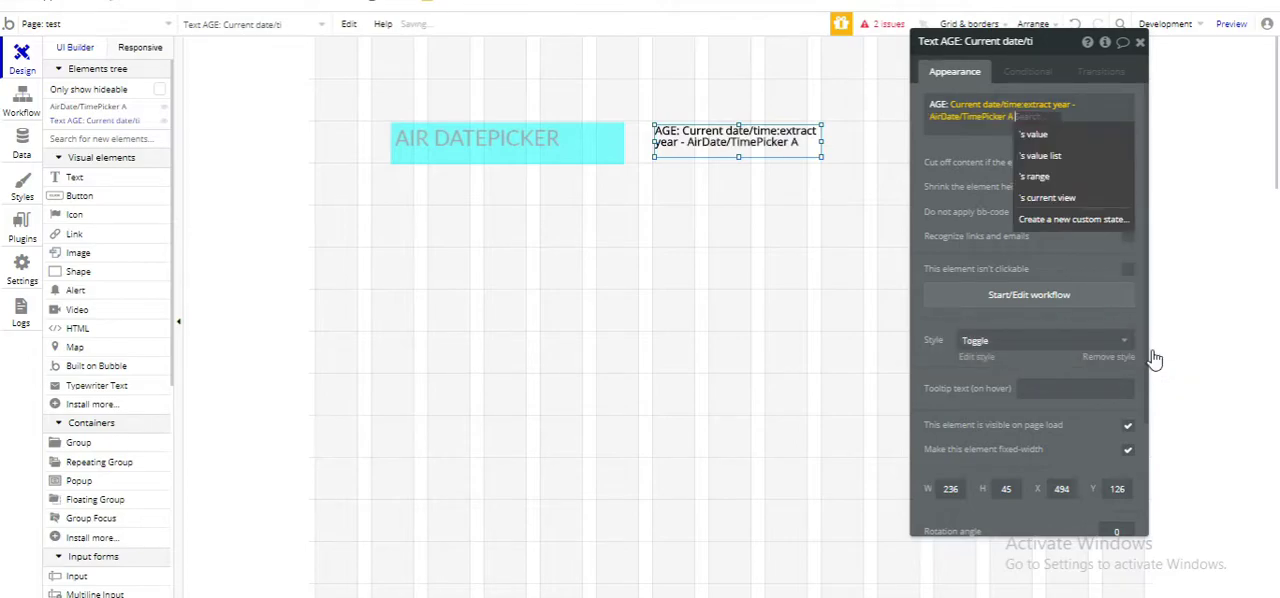
pyautogui.moveTo(1036, 134)
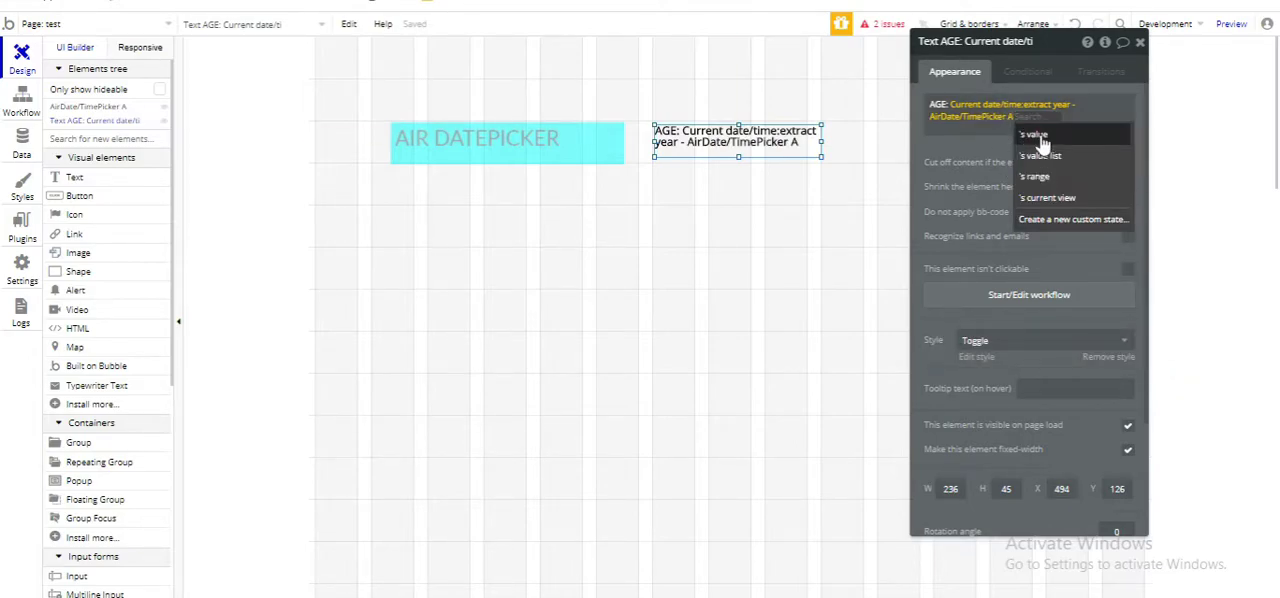
pyautogui.click(1032, 134)
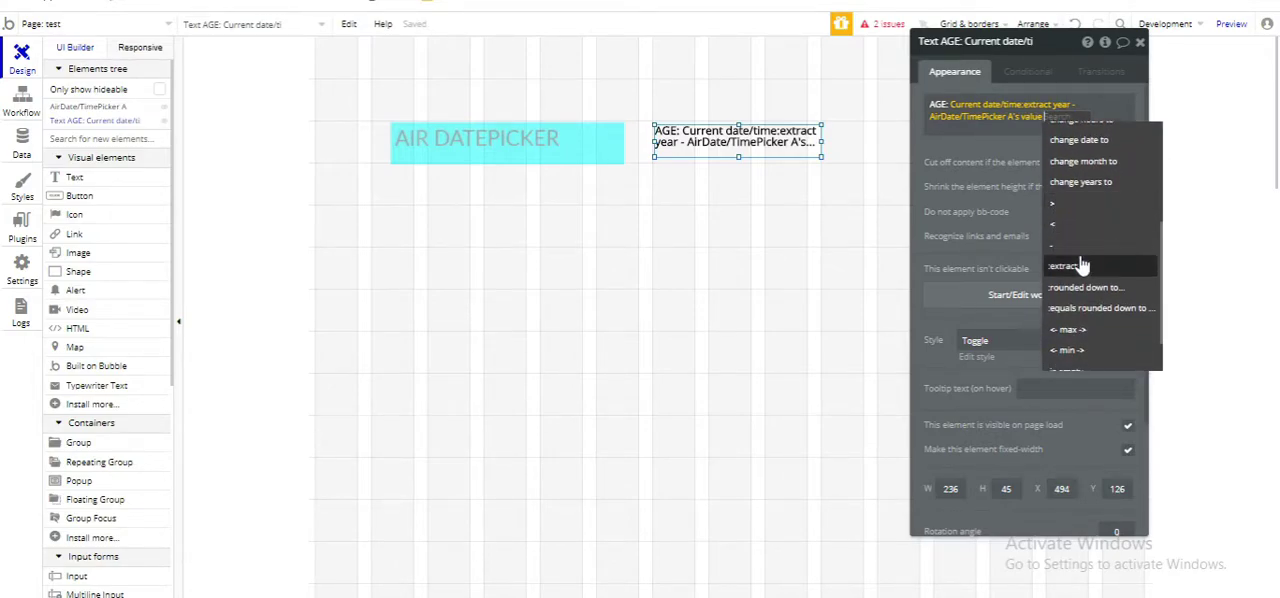
pyautogui.click(1064, 264)
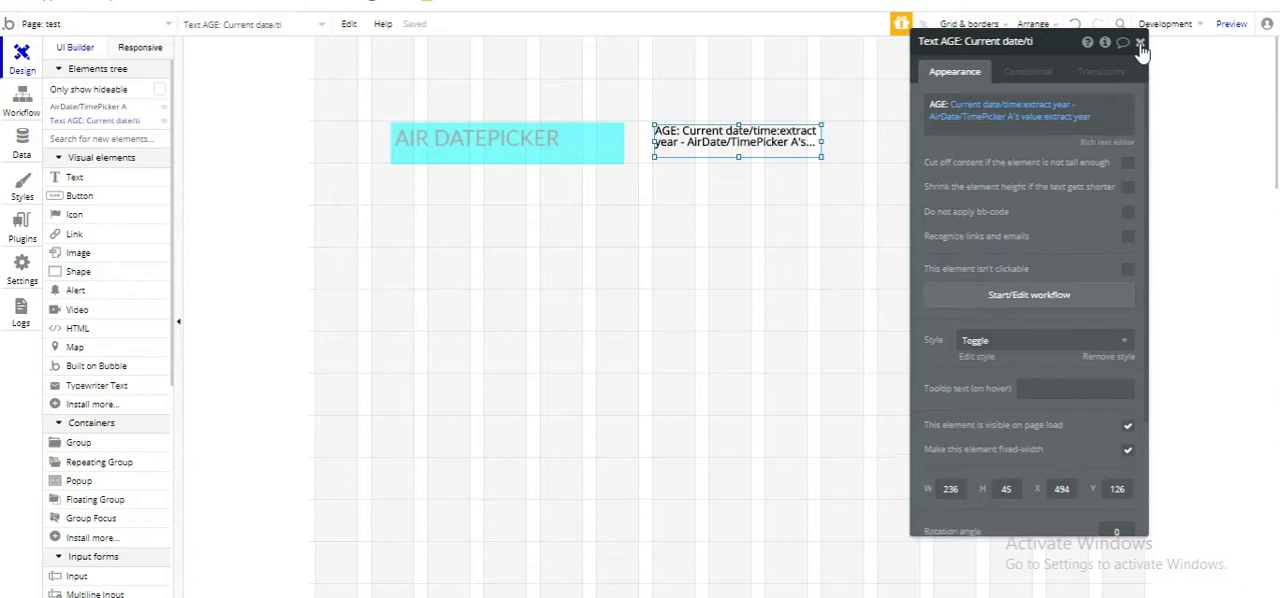
pyautogui.click(1140, 42)
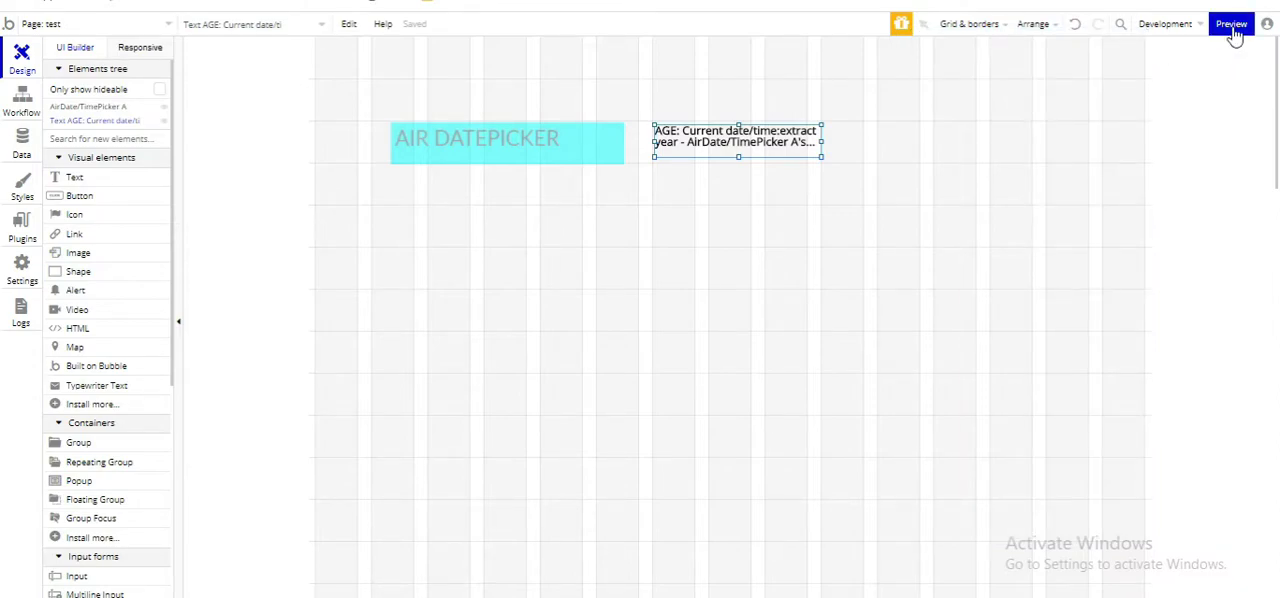
# Preview the page and pick a January 1990 birth date so AGE shows 30
pyautogui.click(1232, 24)
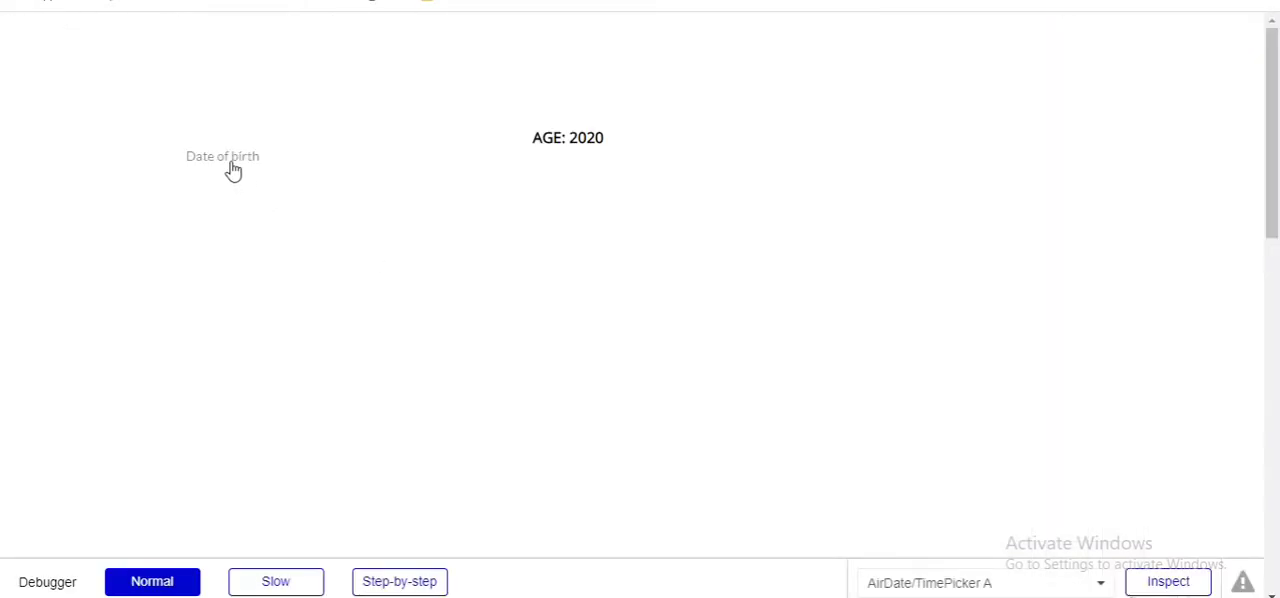
pyautogui.click(222, 156)
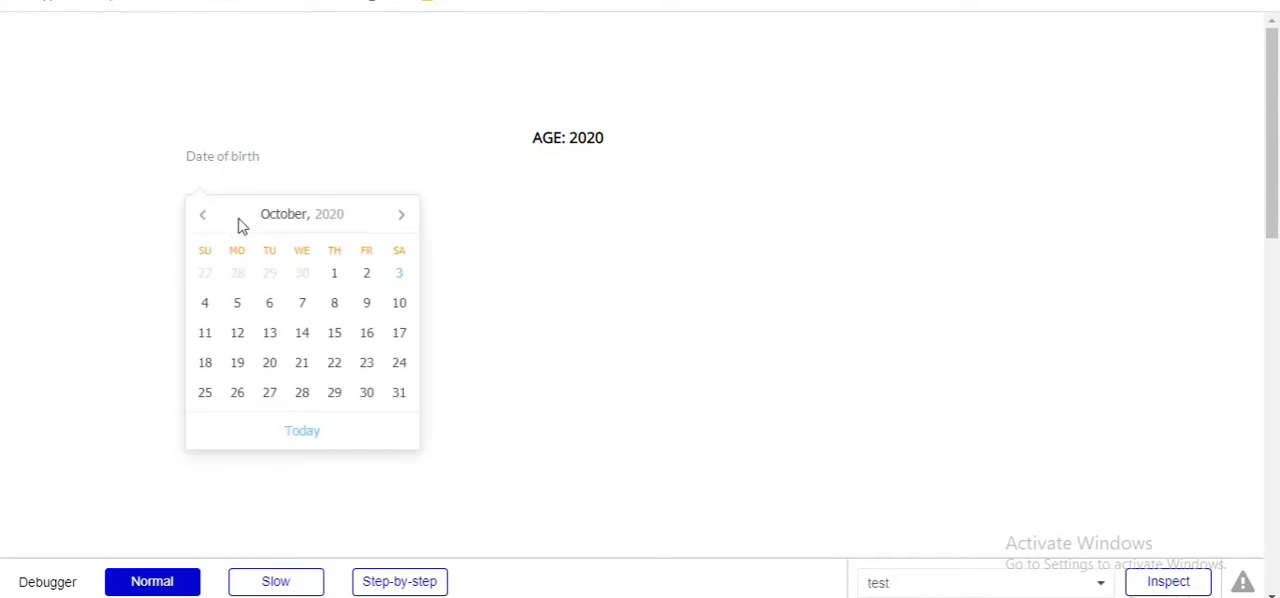
pyautogui.click(302, 214)
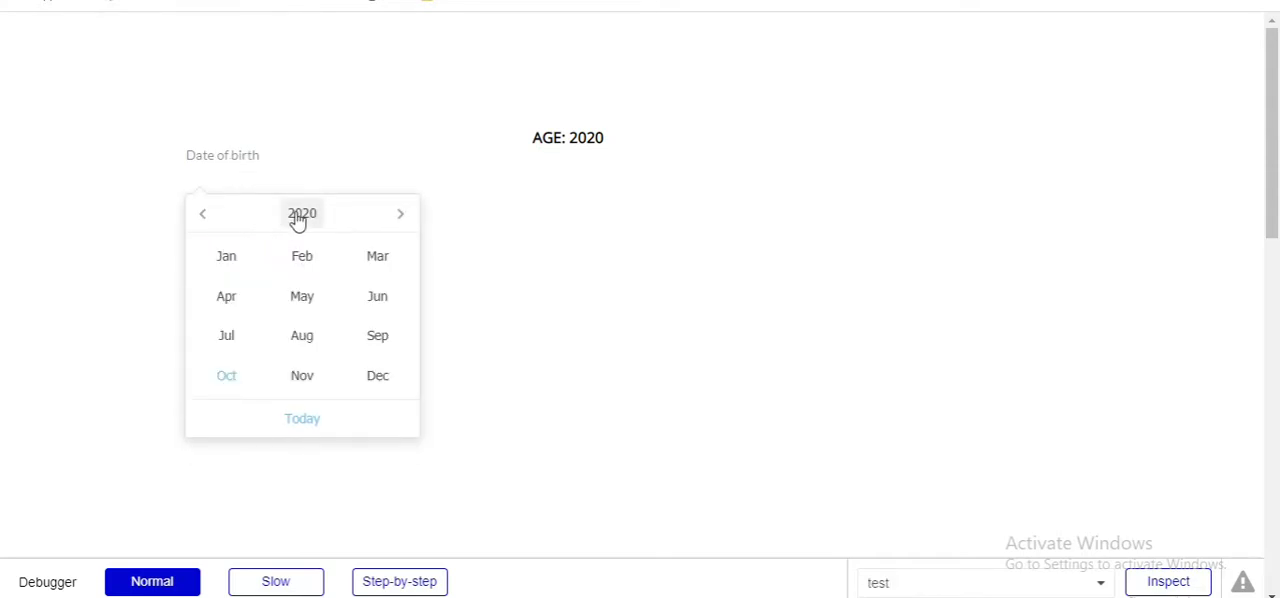
pyautogui.click(302, 212)
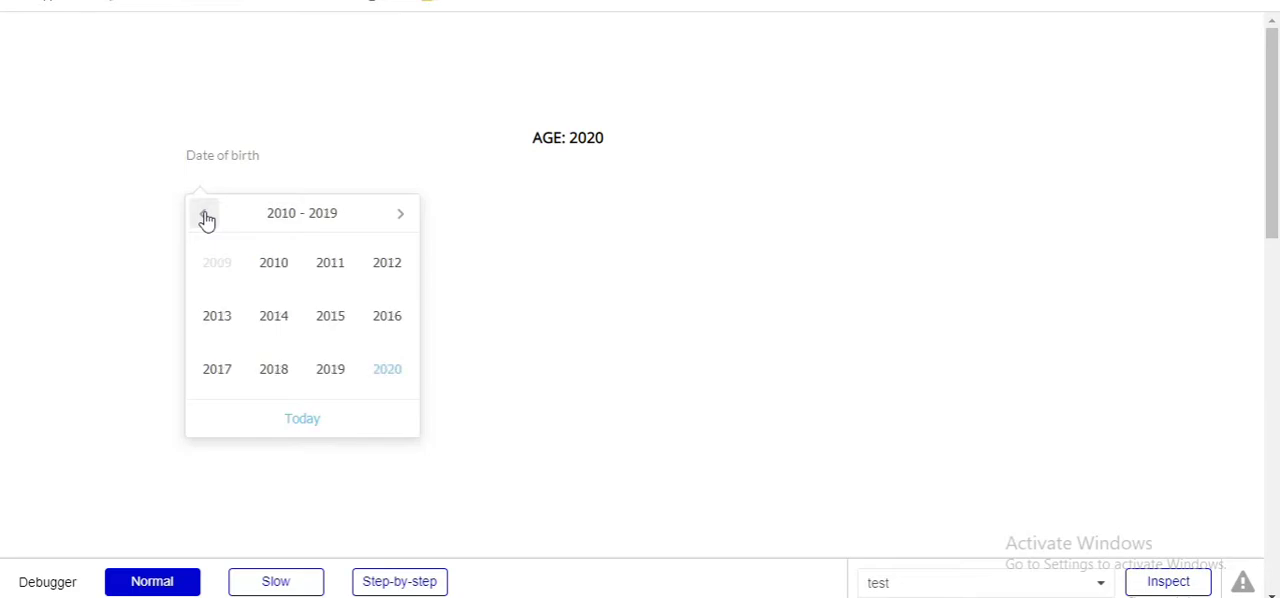
pyautogui.click(204, 212)
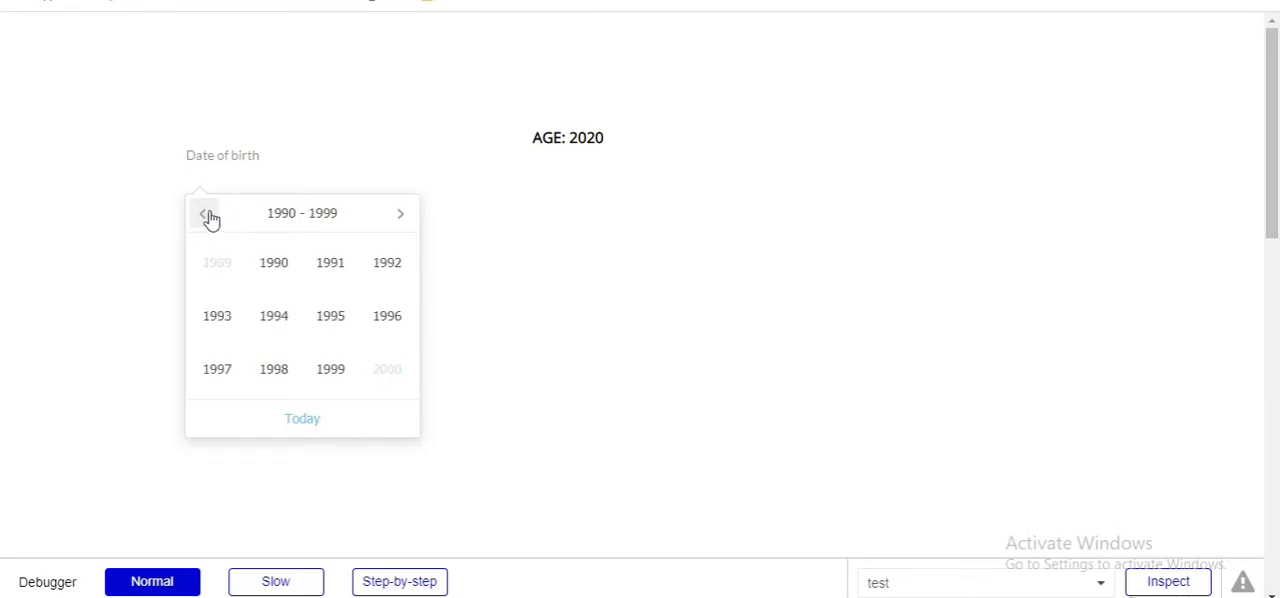
pyautogui.click(272, 262)
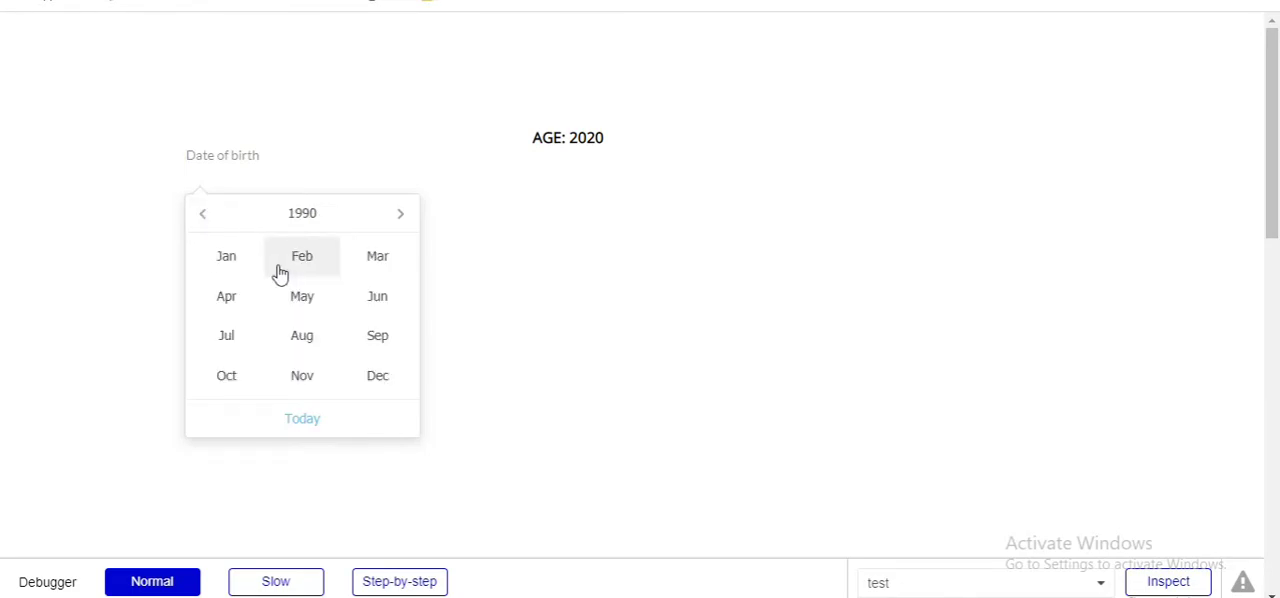
pyautogui.click(226, 256)
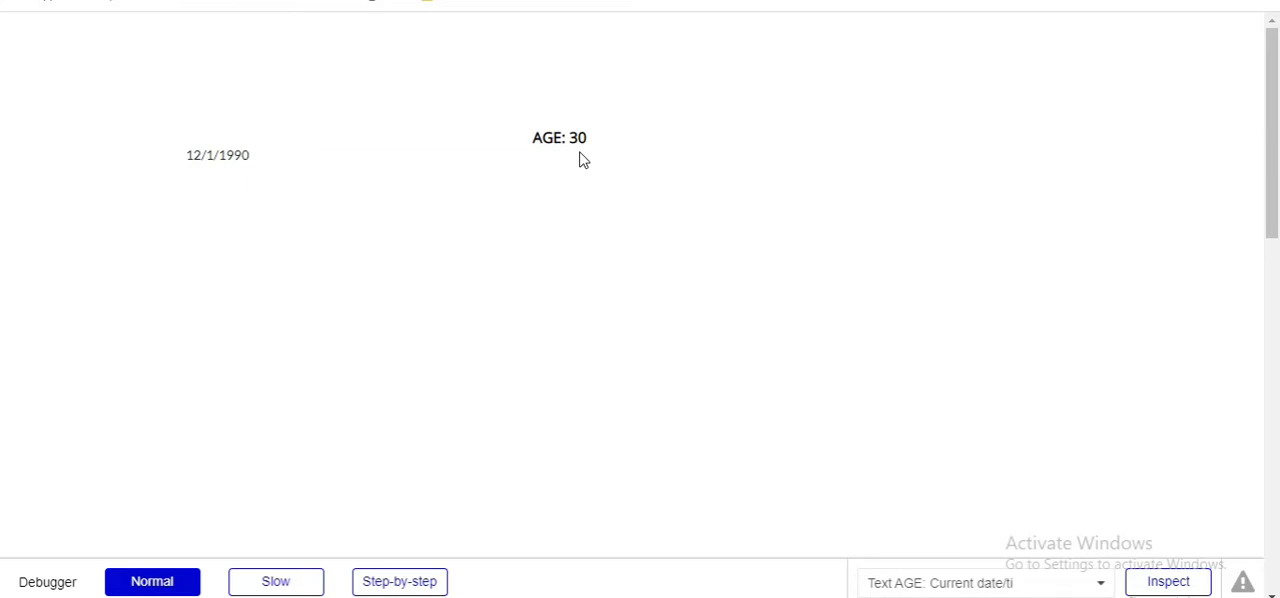
# Pick 12 August 2015 as the birth date so AGE updates to 5
pyautogui.click(216, 156)
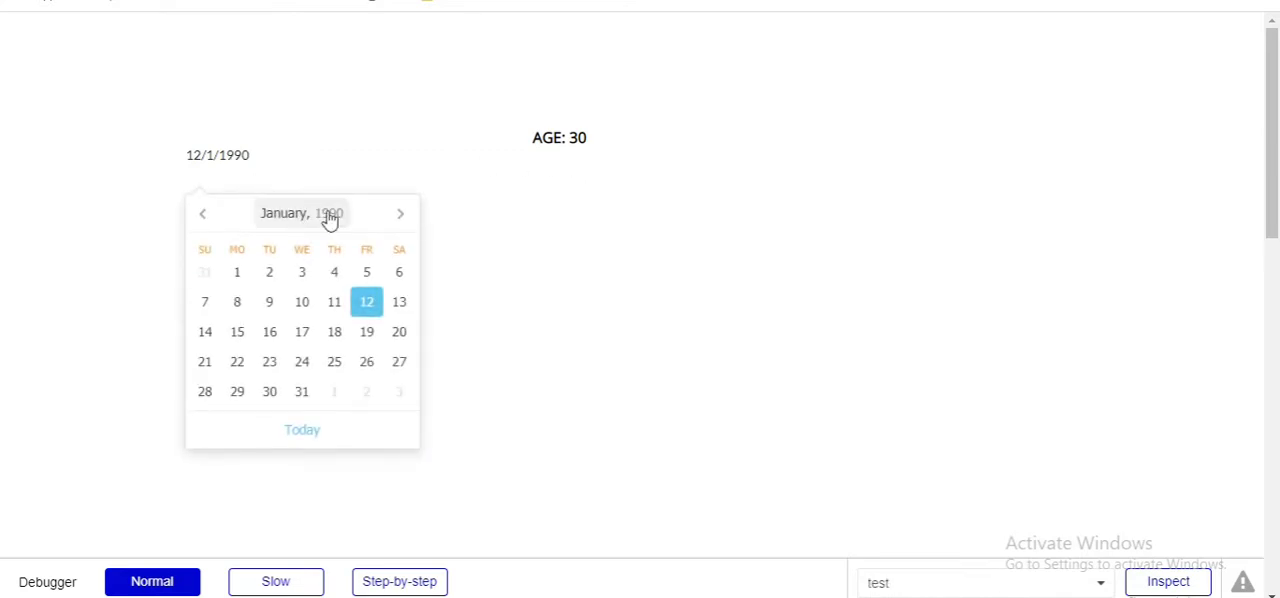
pyautogui.click(300, 212)
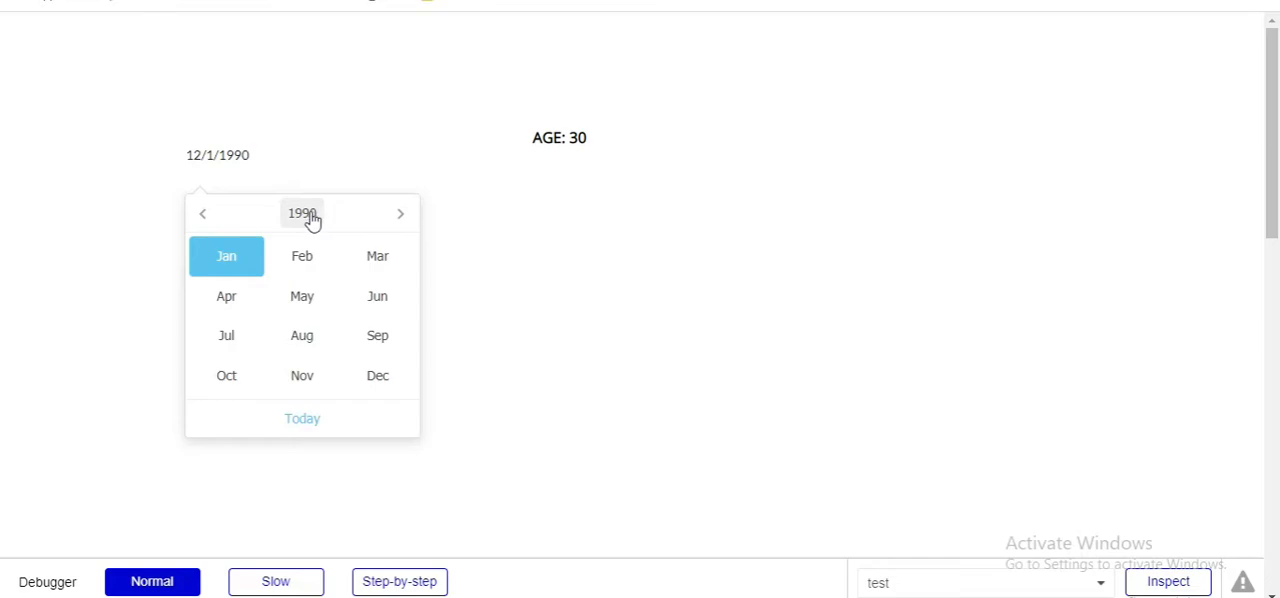
pyautogui.click(302, 212)
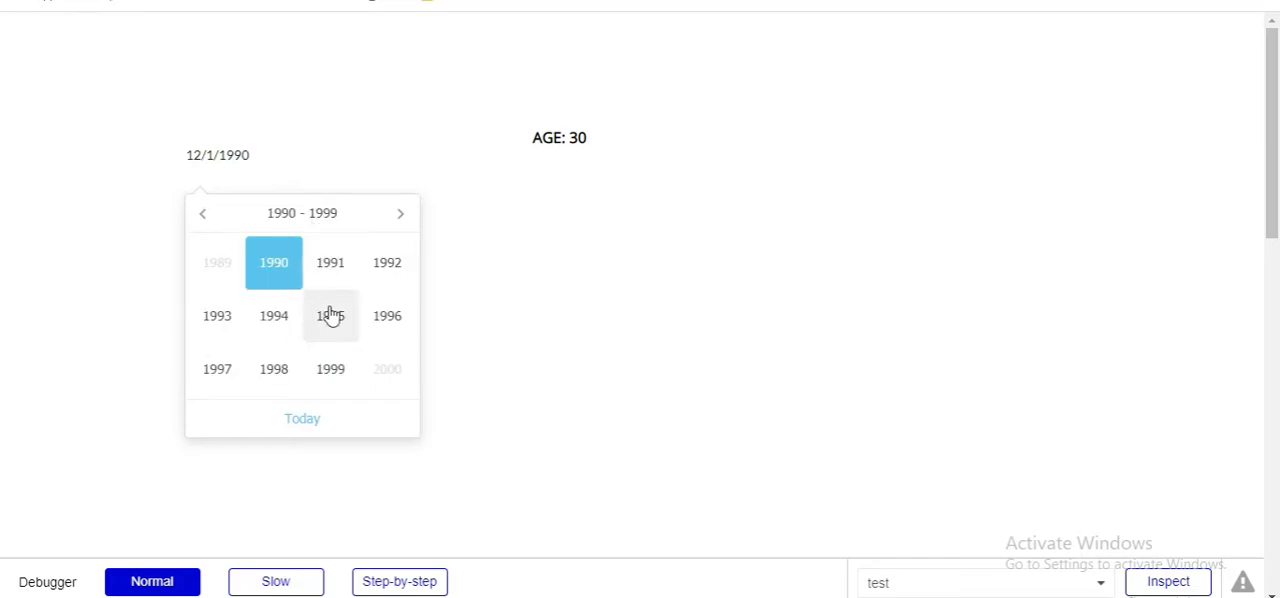
pyautogui.click(400, 212)
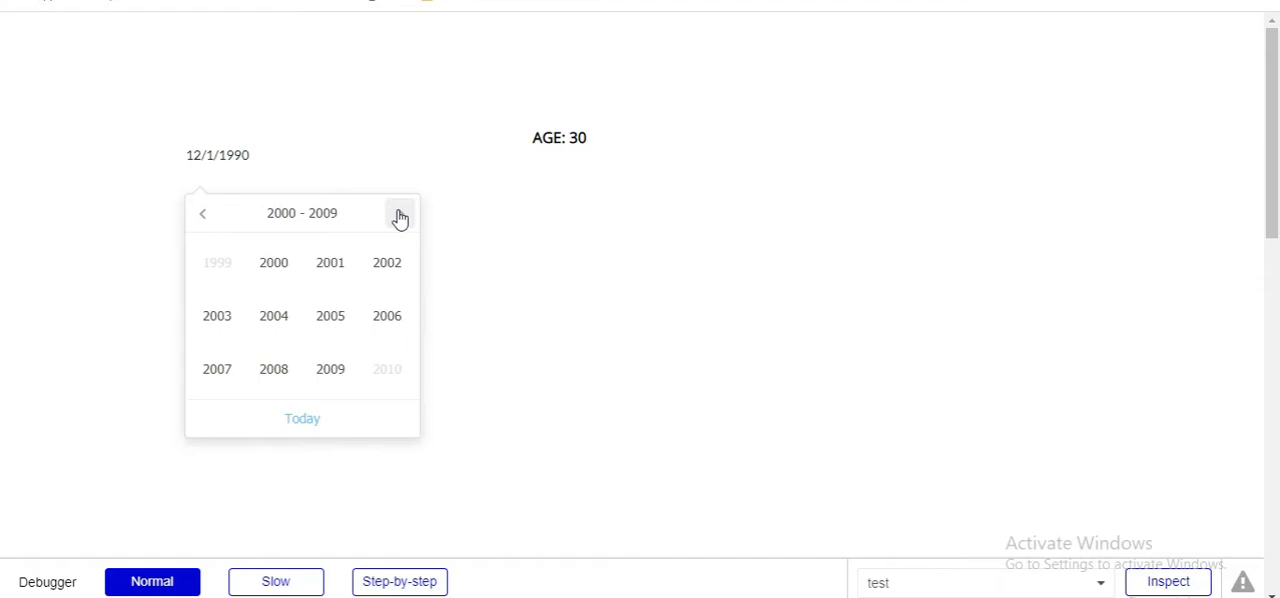
pyautogui.click(400, 212)
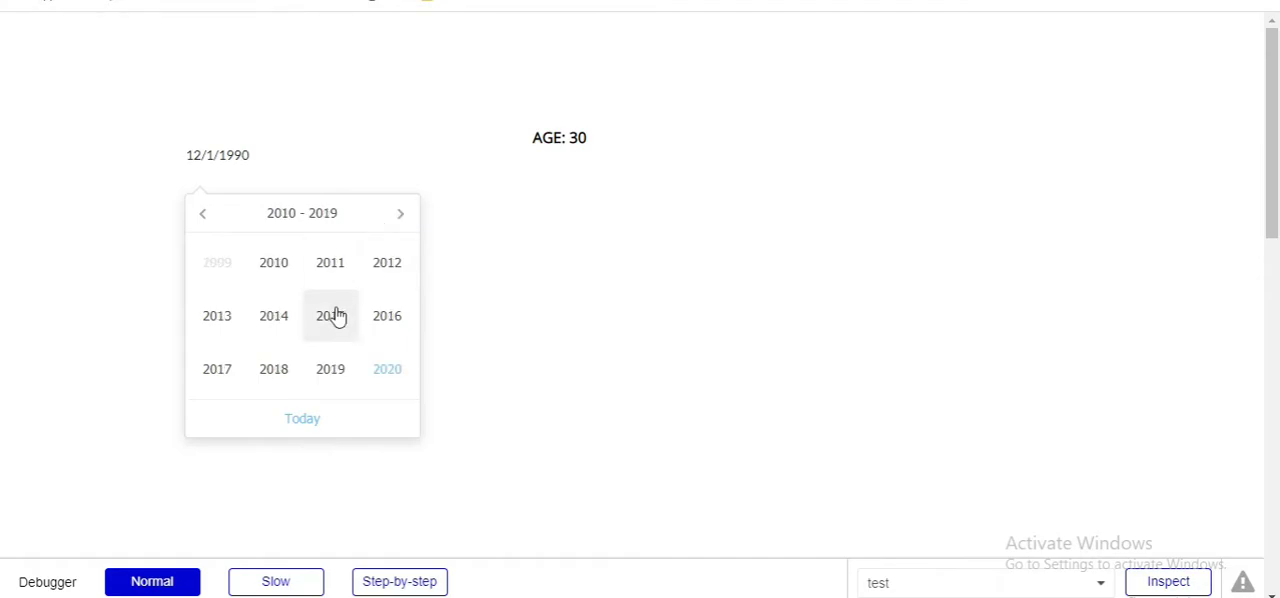
pyautogui.click(330, 316)
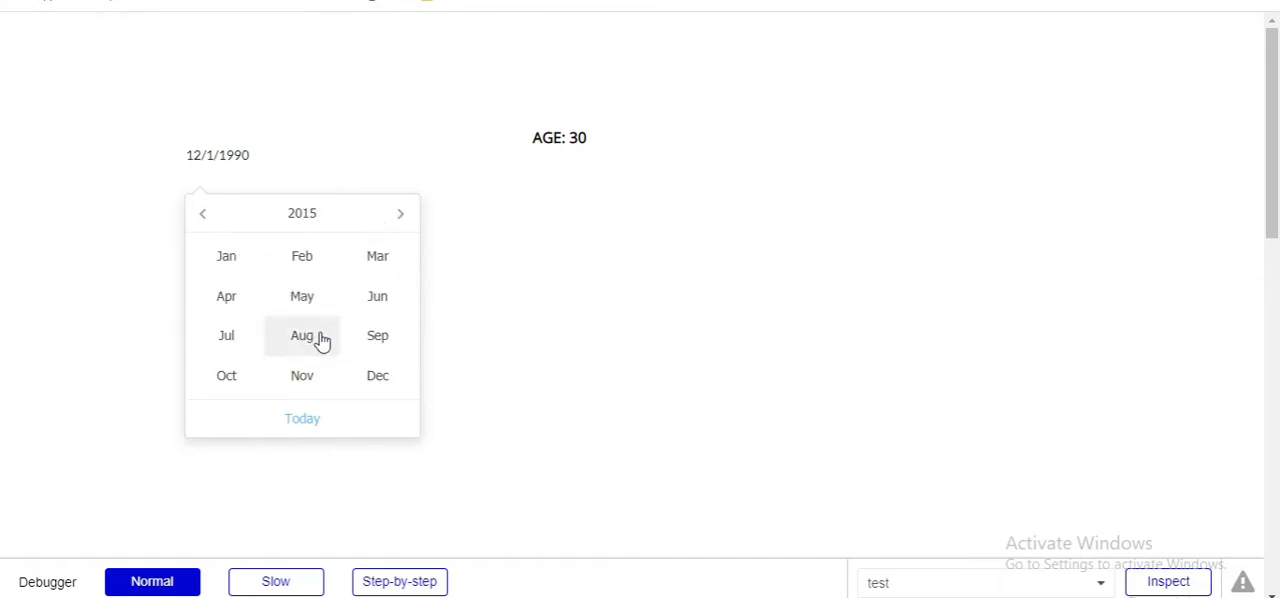
pyautogui.click(300, 336)
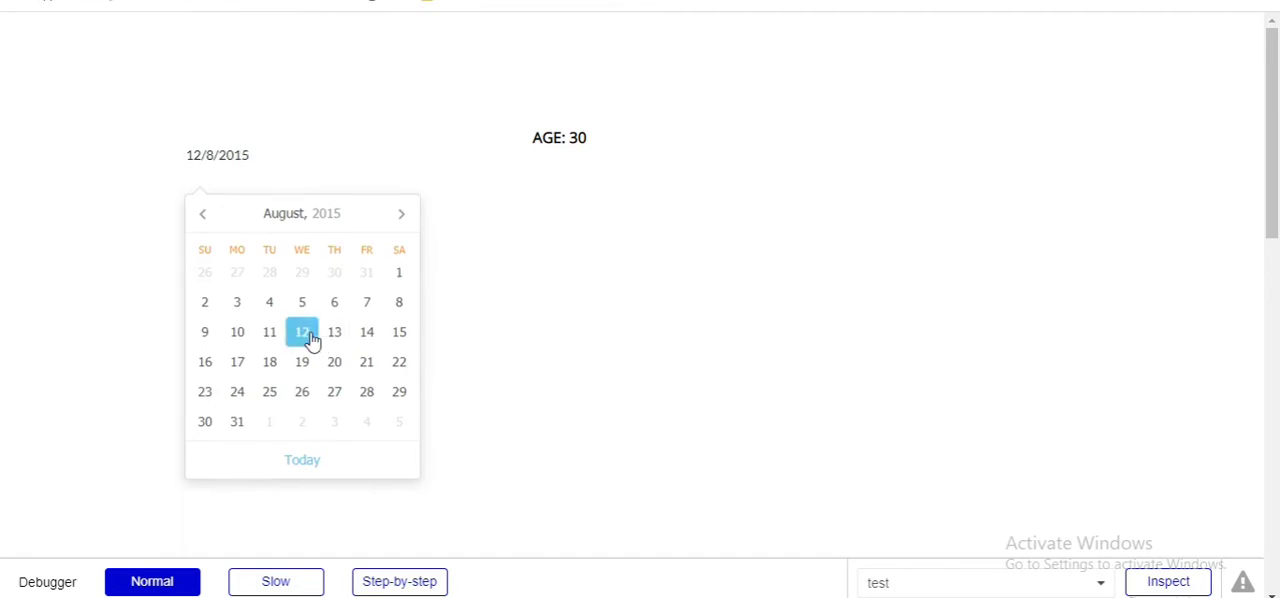
pyautogui.click(302, 332)
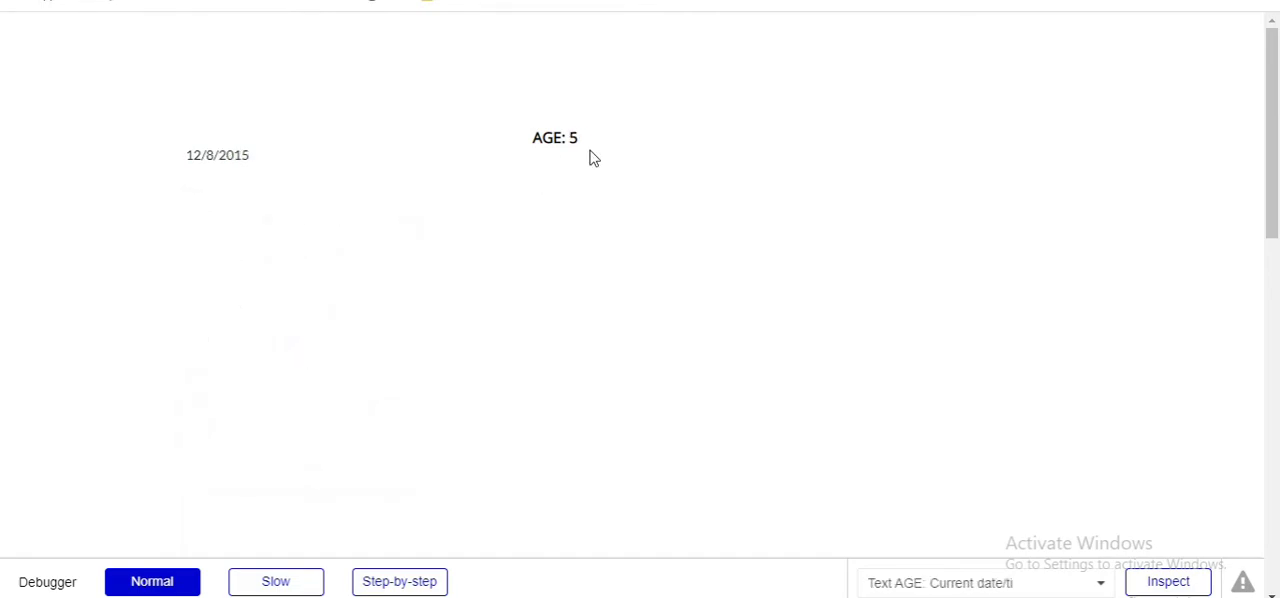